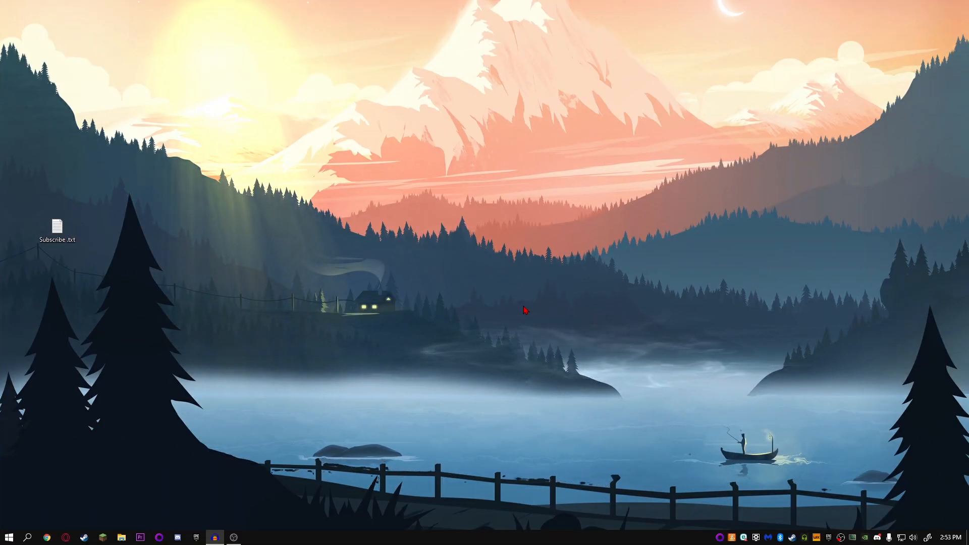
{"action": "mouse_move", "coordinate": [469, 271]}
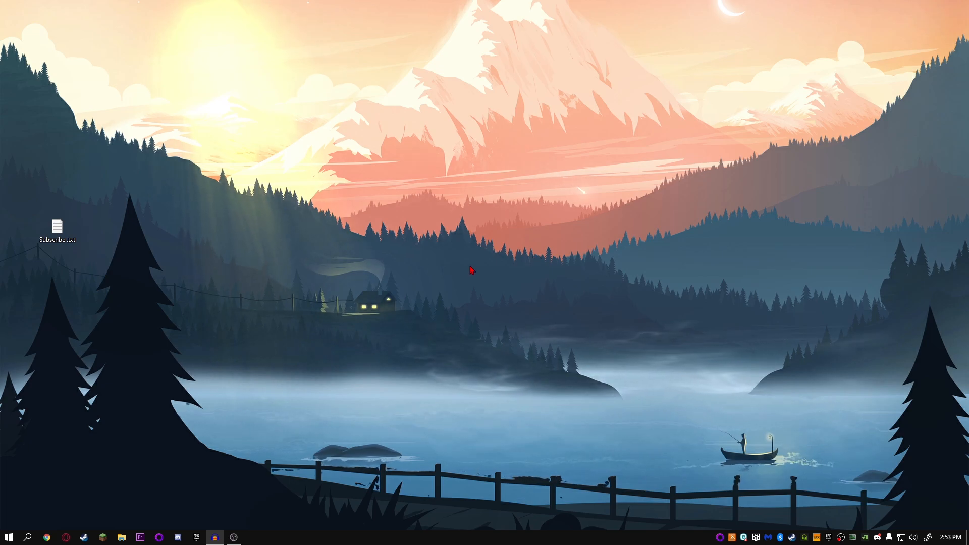
Step: Launch NVIDIA Control Panel from the desktop right-click menu
{"action": "right_click", "coordinate": [471, 270]}
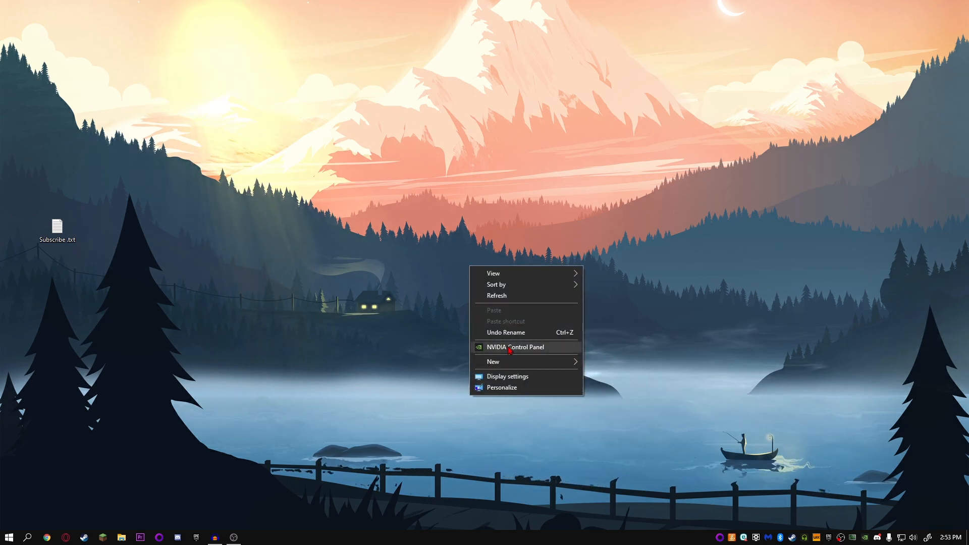
{"action": "left_click", "coordinate": [515, 347]}
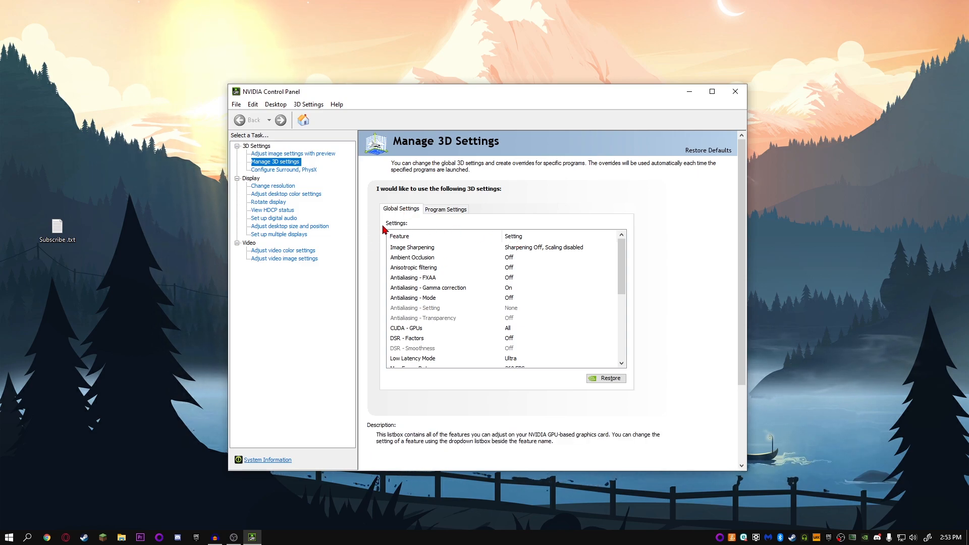
{"action": "mouse_move", "coordinate": [438, 254]}
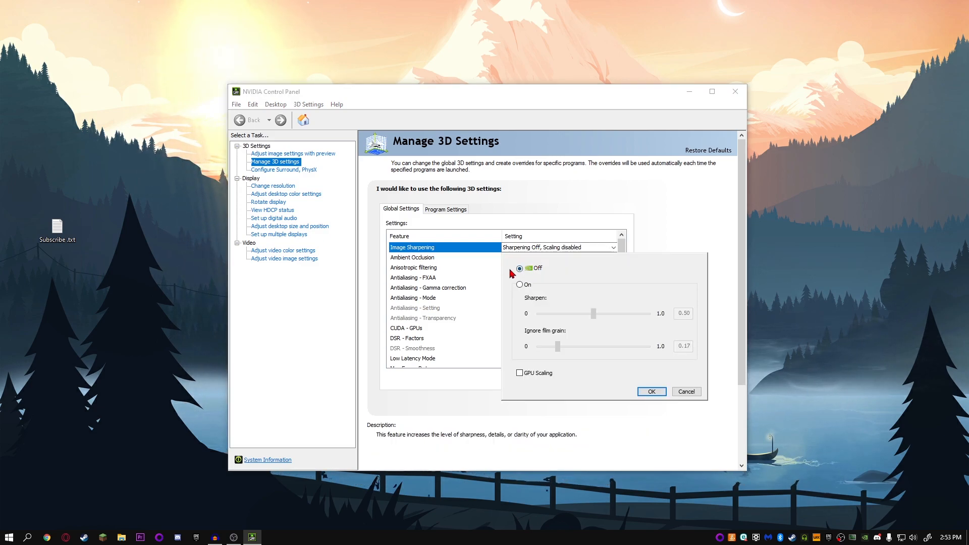
{"action": "left_click", "coordinate": [651, 391]}
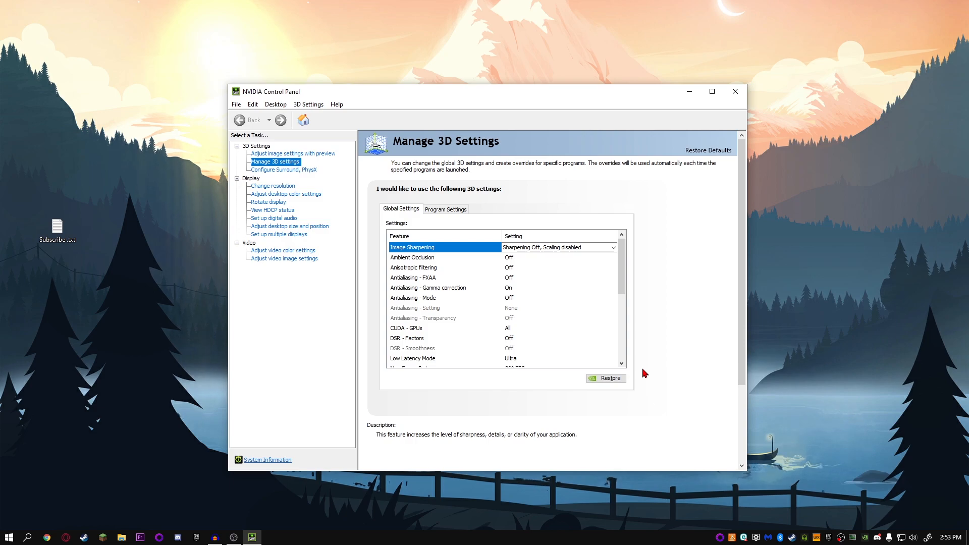
{"action": "mouse_move", "coordinate": [510, 264]}
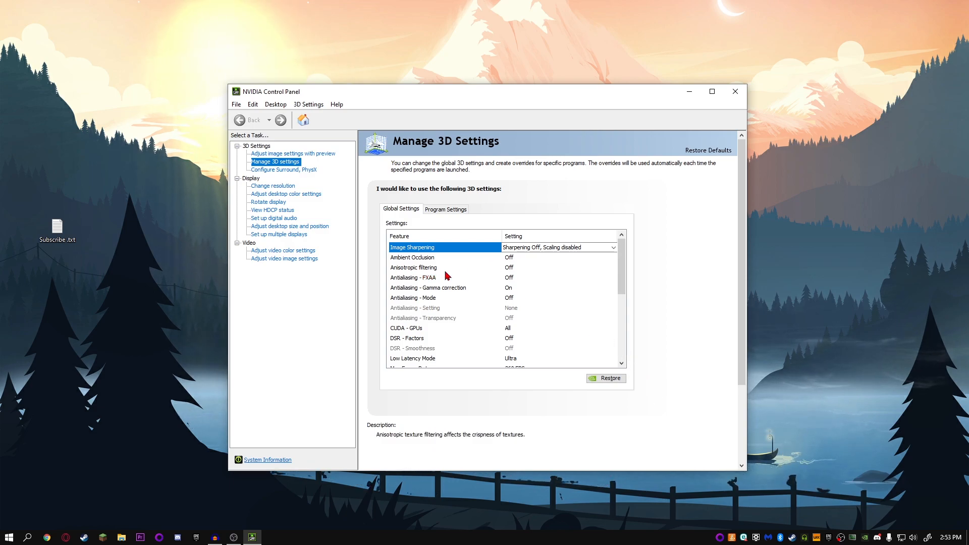
{"action": "mouse_move", "coordinate": [413, 278]}
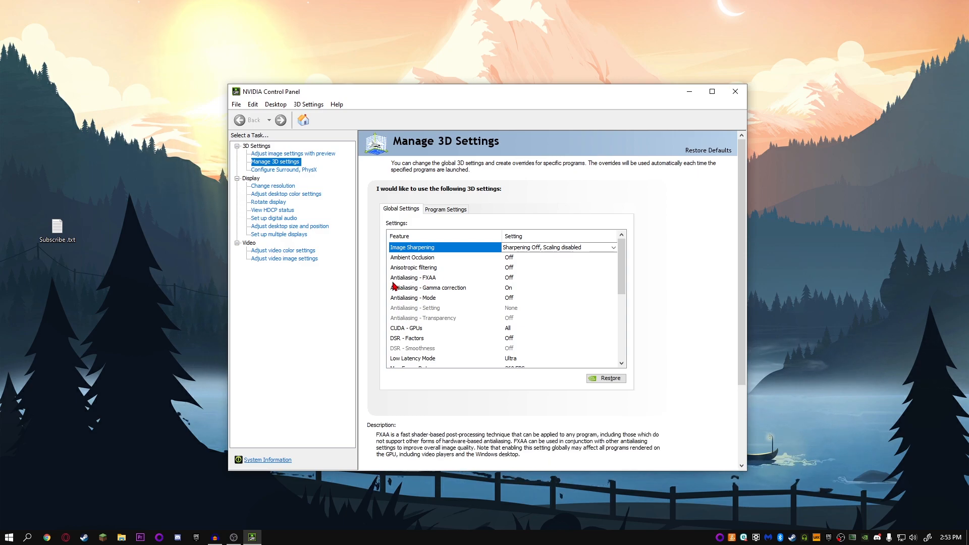
{"action": "mouse_move", "coordinate": [517, 283]}
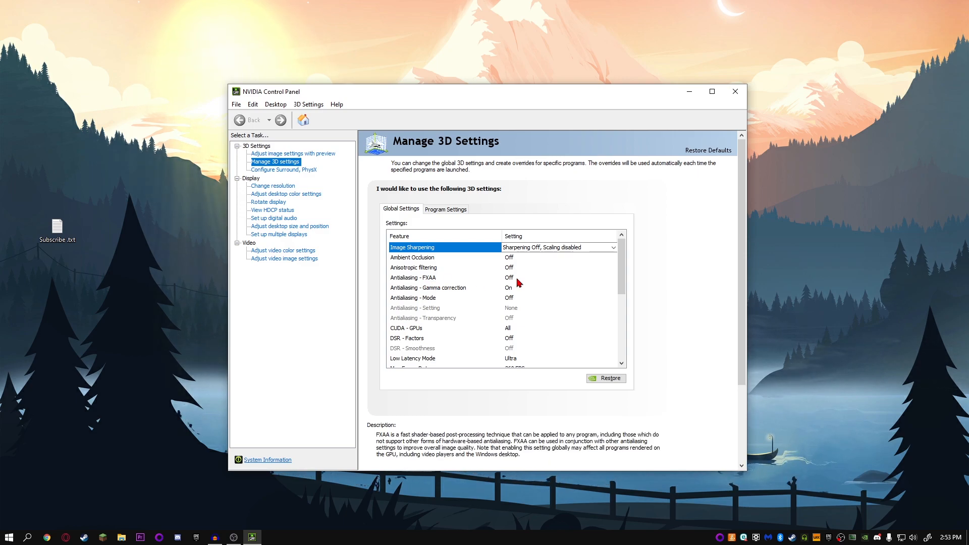
{"action": "mouse_move", "coordinate": [427, 287]}
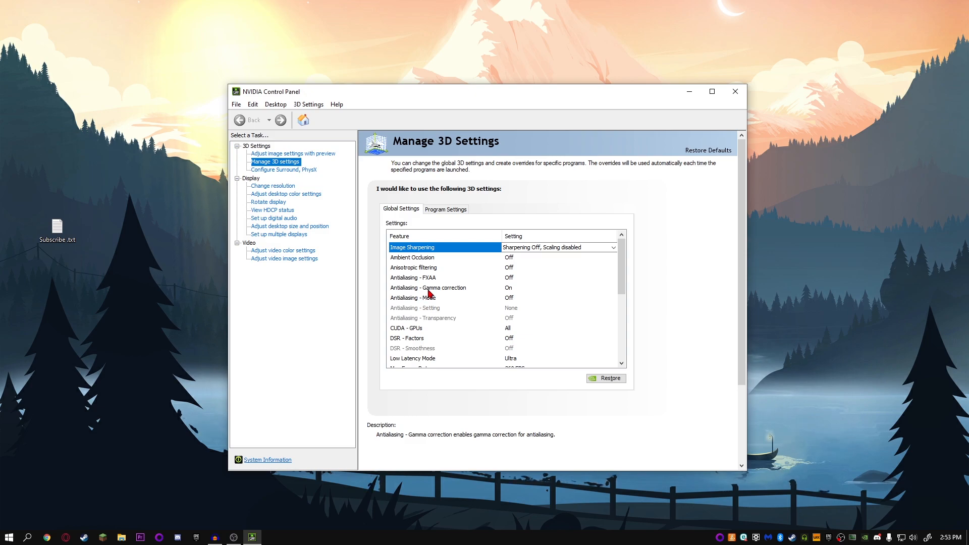
{"action": "mouse_move", "coordinate": [509, 291]}
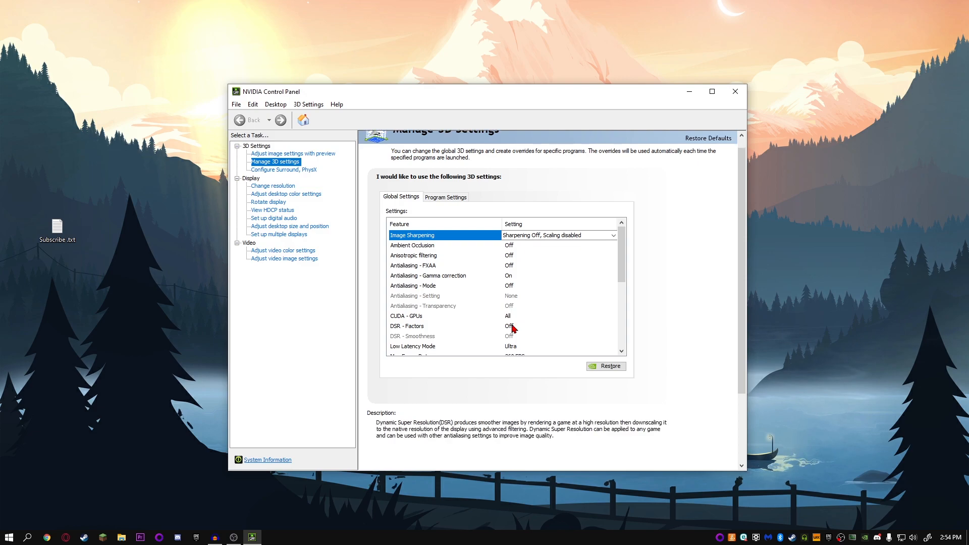
Step: Keep CUDA on all GPUs, leave DSR factors off, and set Low Latency Mode to Ultra
{"action": "scroll", "scroll_direction": "down", "scroll_amount": 3}
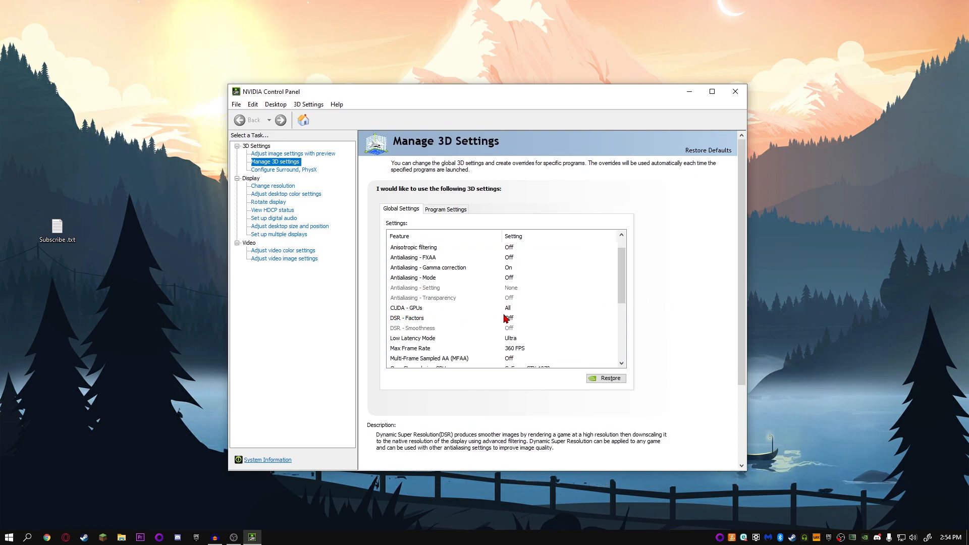
{"action": "left_click", "coordinate": [558, 307]}
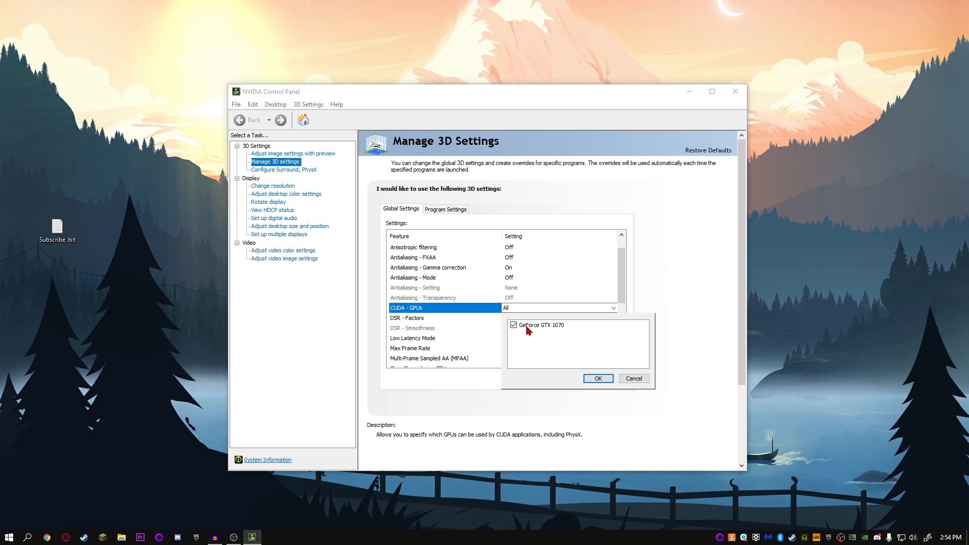
{"action": "left_click", "coordinate": [514, 325]}
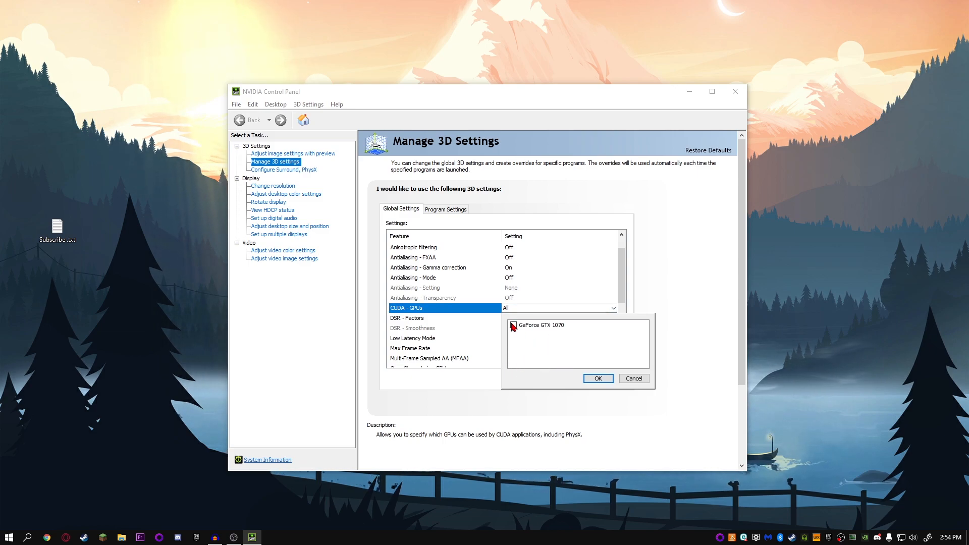
{"action": "left_click", "coordinate": [596, 378]}
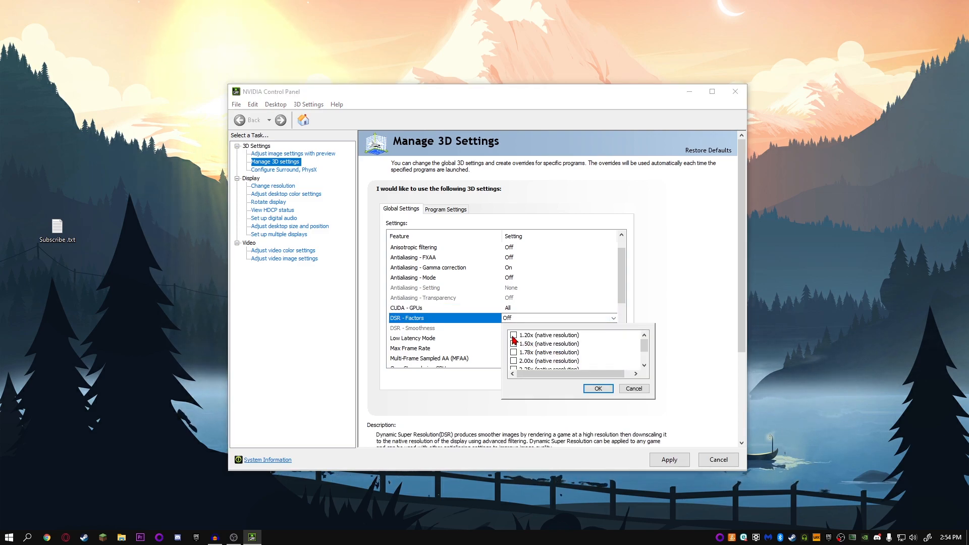
{"action": "left_click", "coordinate": [513, 334]}
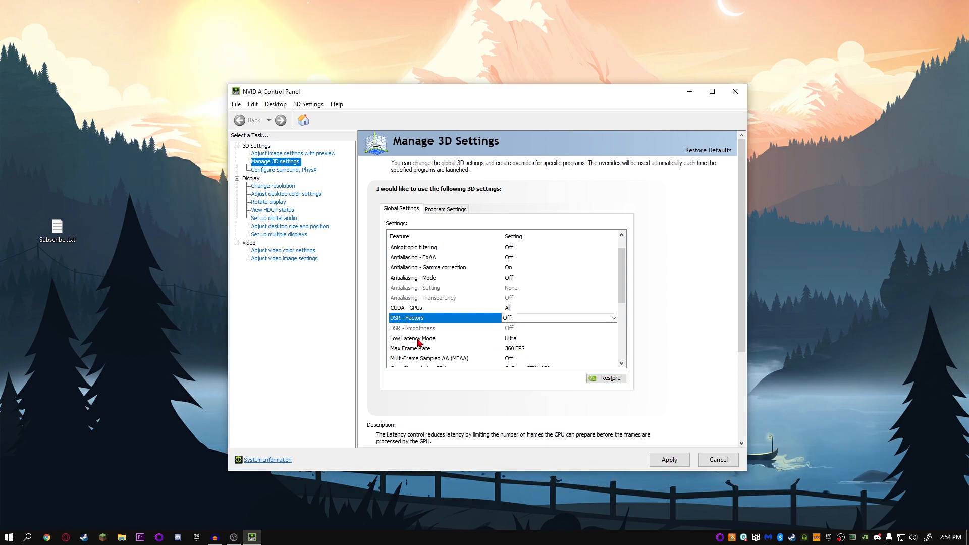
{"action": "left_click", "coordinate": [611, 338]}
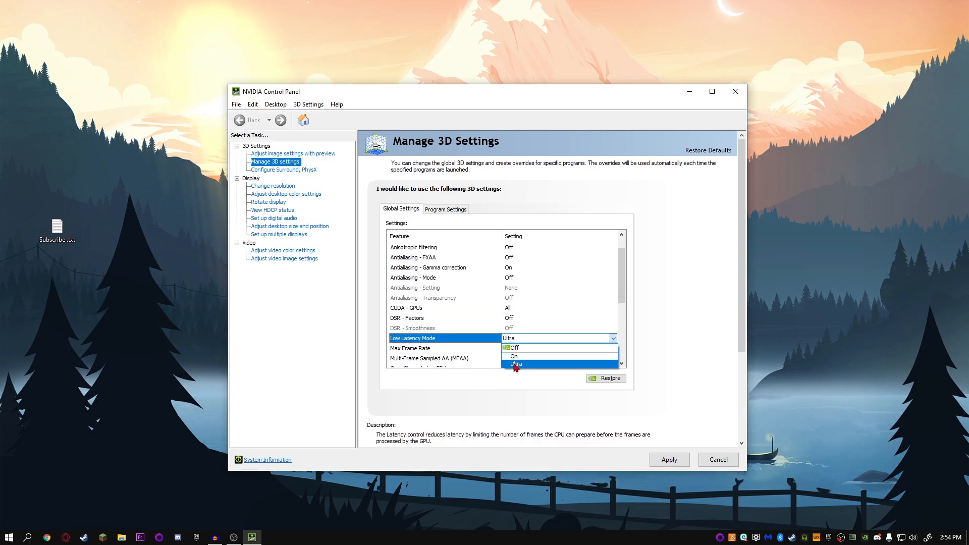
{"action": "left_click", "coordinate": [515, 364]}
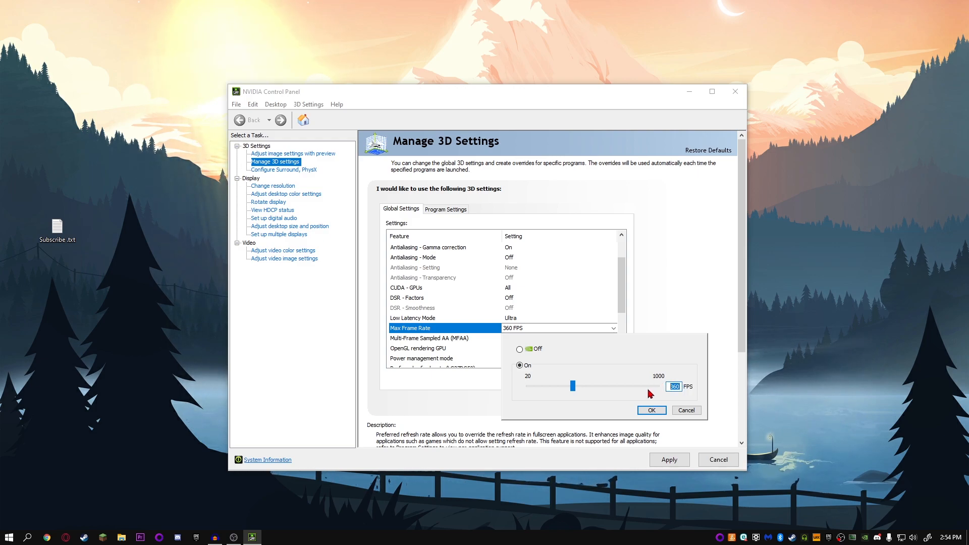
Step: Cap Max Frame Rate at 250 FPS and set OpenGL rendering GPU to GeForce GTX 1070
{"action": "left_click_drag", "start_coordinate": [572, 386], "coordinate": [559, 386]}
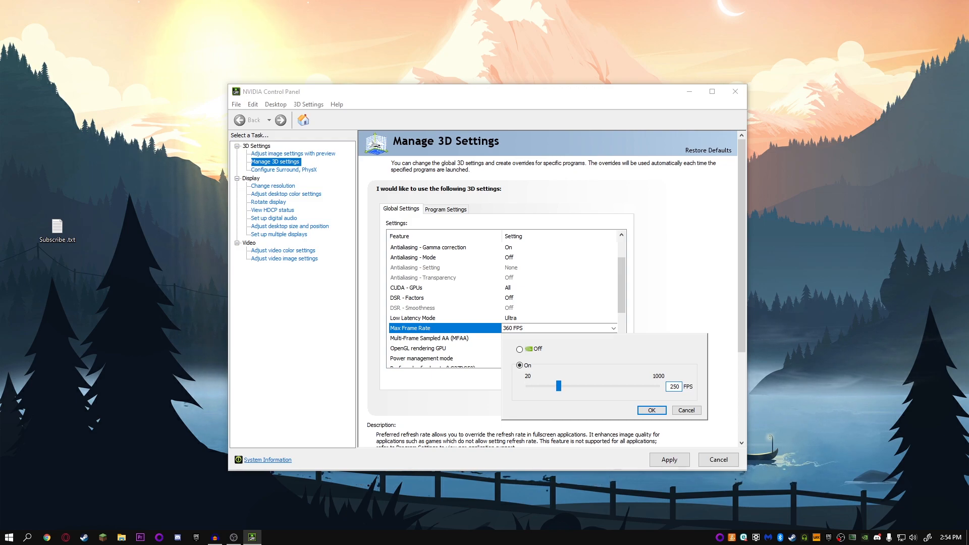
{"action": "left_click", "coordinate": [651, 410]}
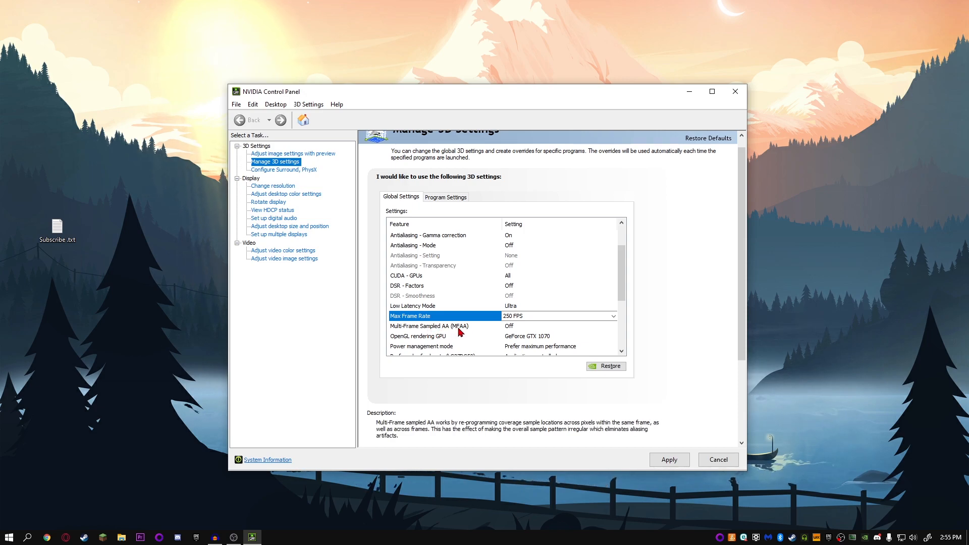
{"action": "left_click", "coordinate": [429, 325]}
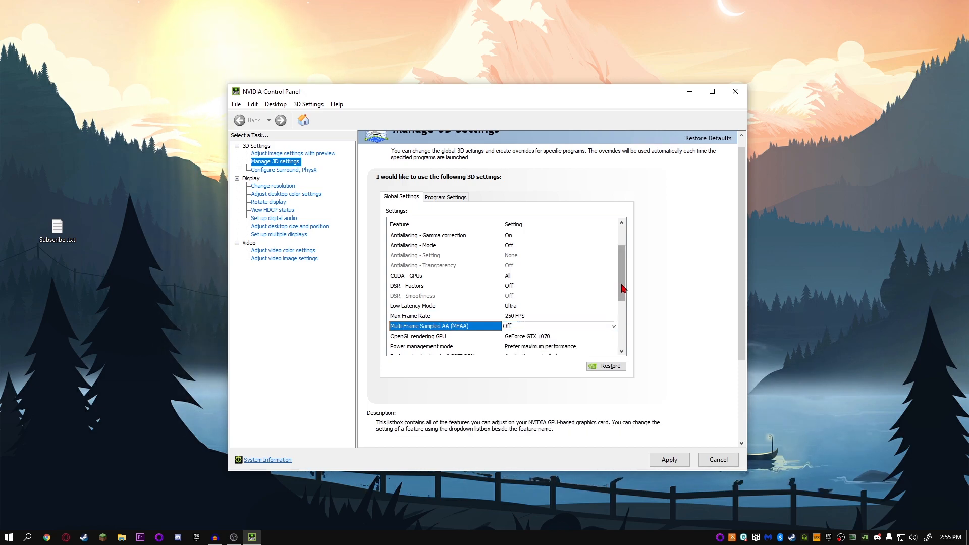
{"action": "scroll", "scroll_direction": "down", "scroll_amount": 3}
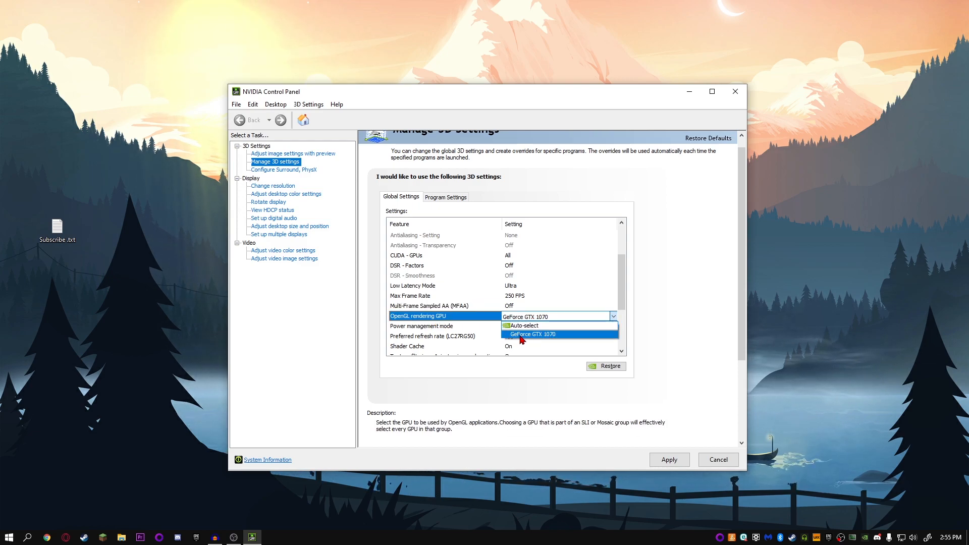
{"action": "mouse_move", "coordinate": [549, 325]}
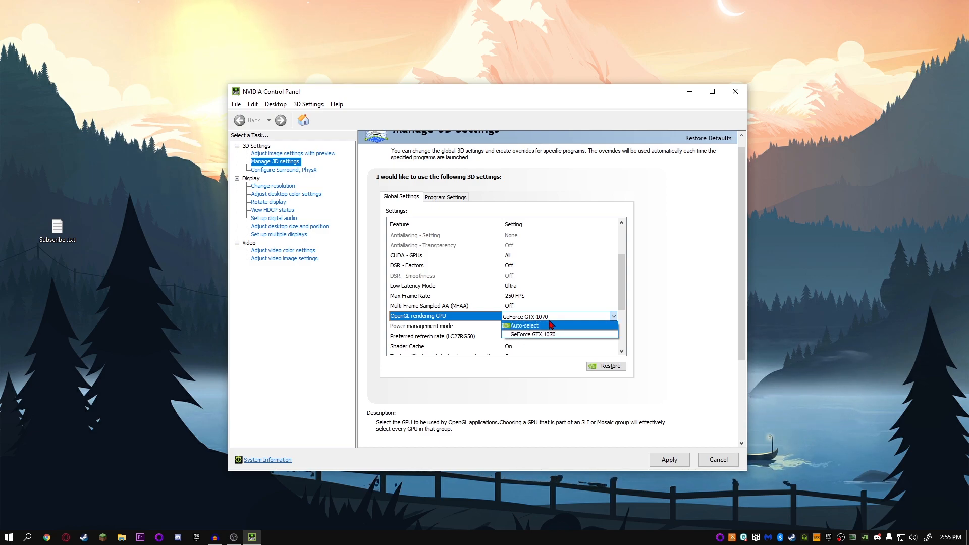
{"action": "left_click", "coordinate": [531, 334]}
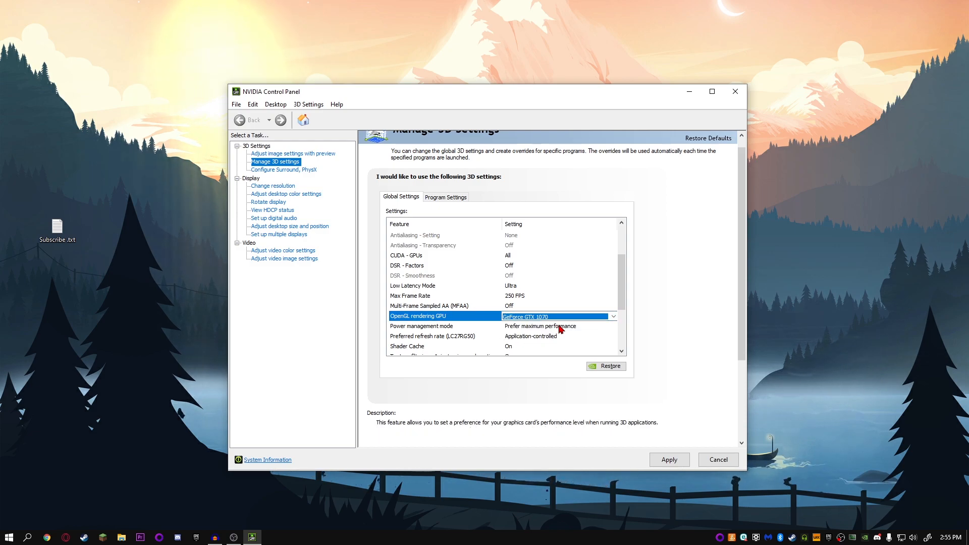
{"action": "mouse_move", "coordinate": [388, 332]}
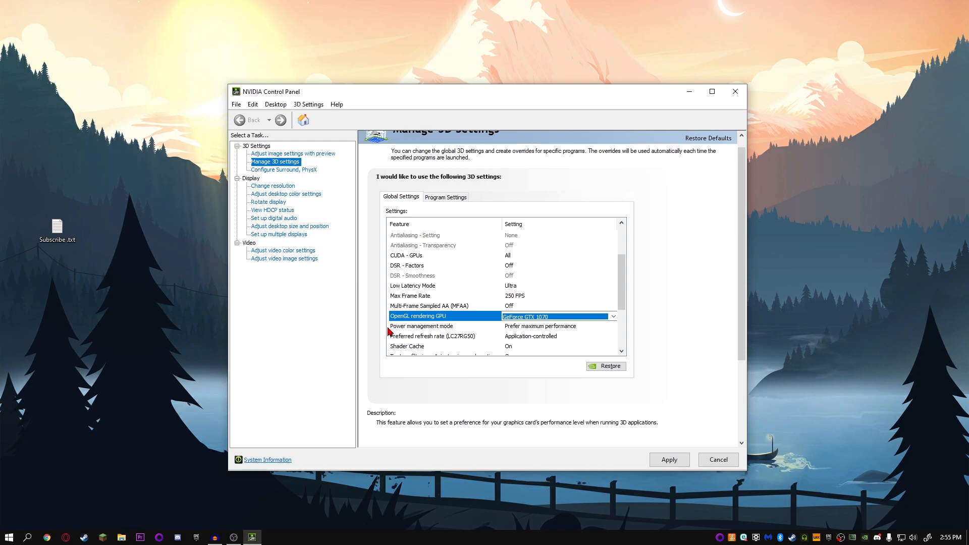
{"action": "mouse_move", "coordinate": [527, 336]}
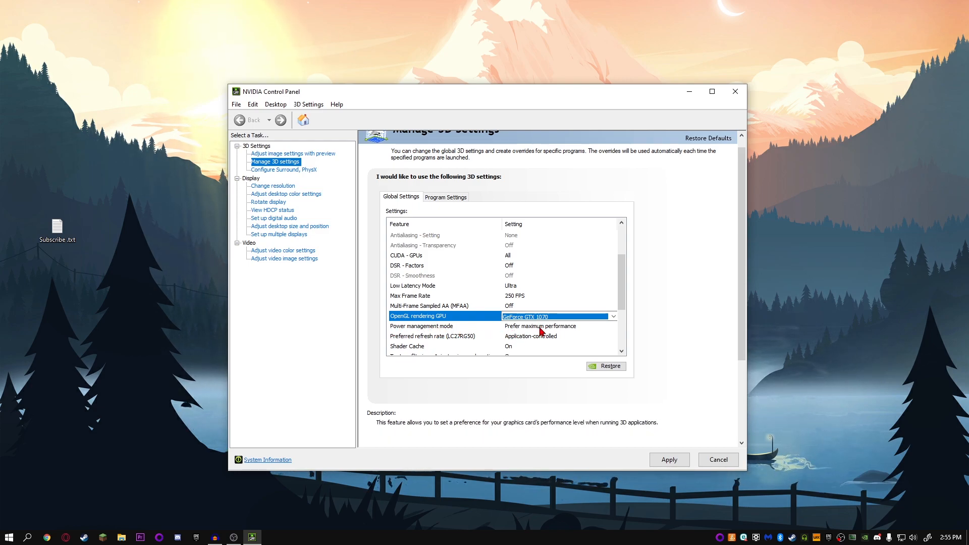
Step: Set Power management mode to Prefer maximum performance and keep refresh rate Application-controlled
{"action": "left_click", "coordinate": [611, 325]}
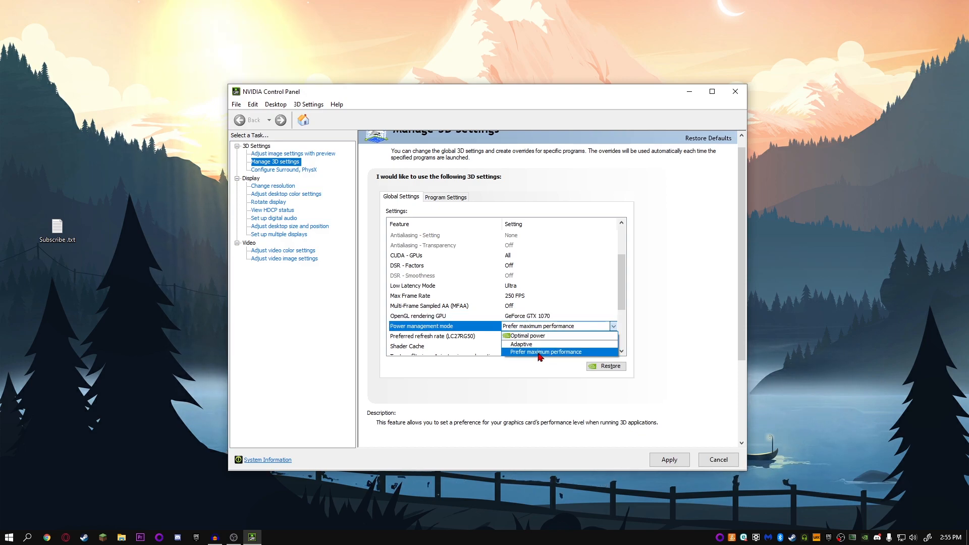
{"action": "left_click", "coordinate": [545, 352]}
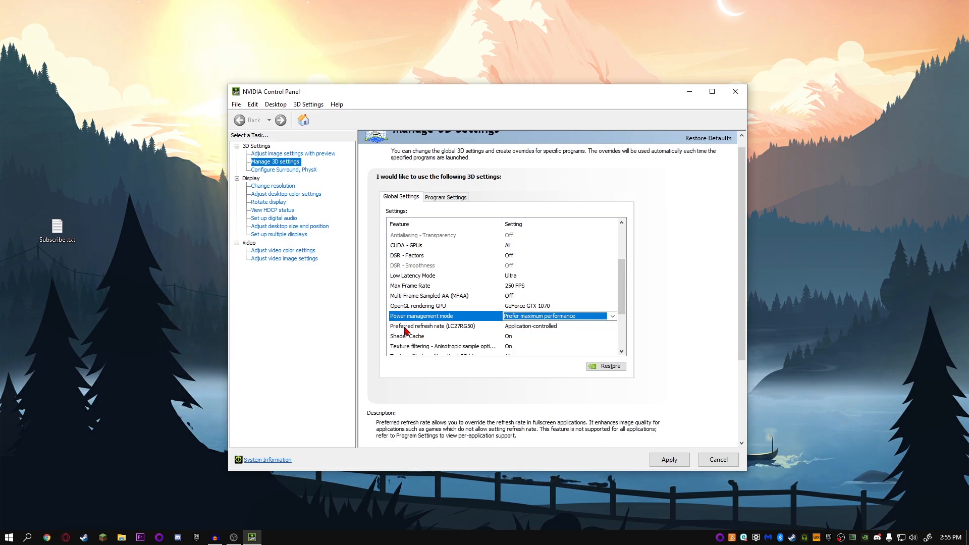
{"action": "left_click", "coordinate": [612, 326]}
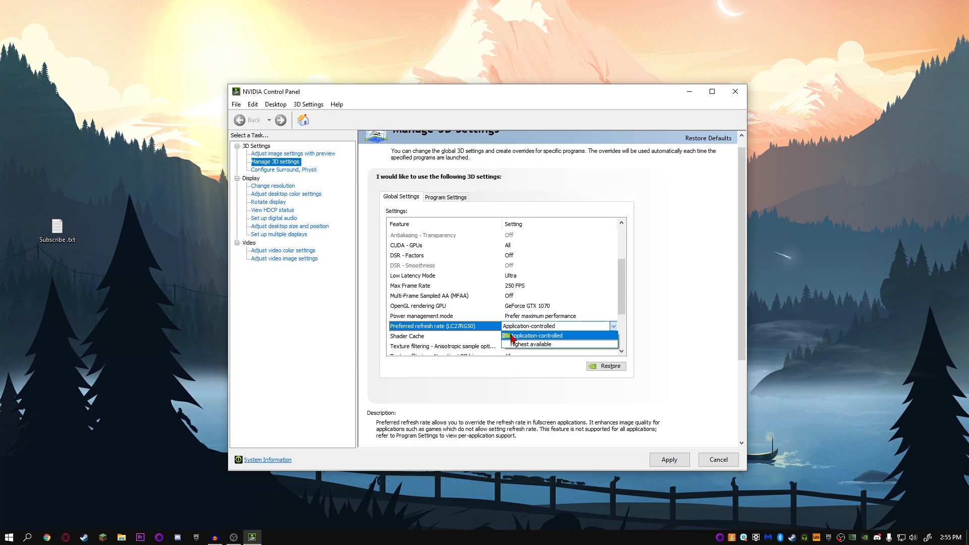
{"action": "mouse_move", "coordinate": [537, 344]}
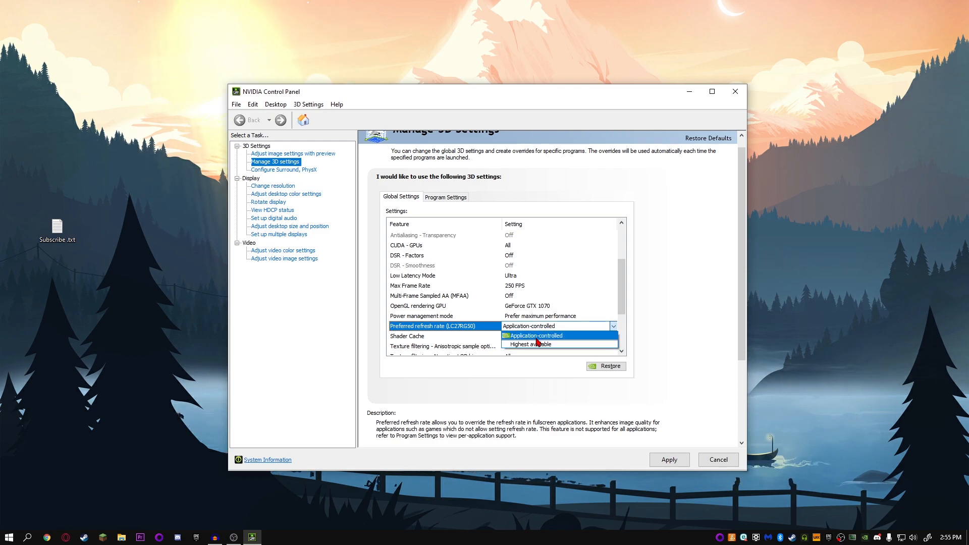
{"action": "left_click", "coordinate": [534, 335]}
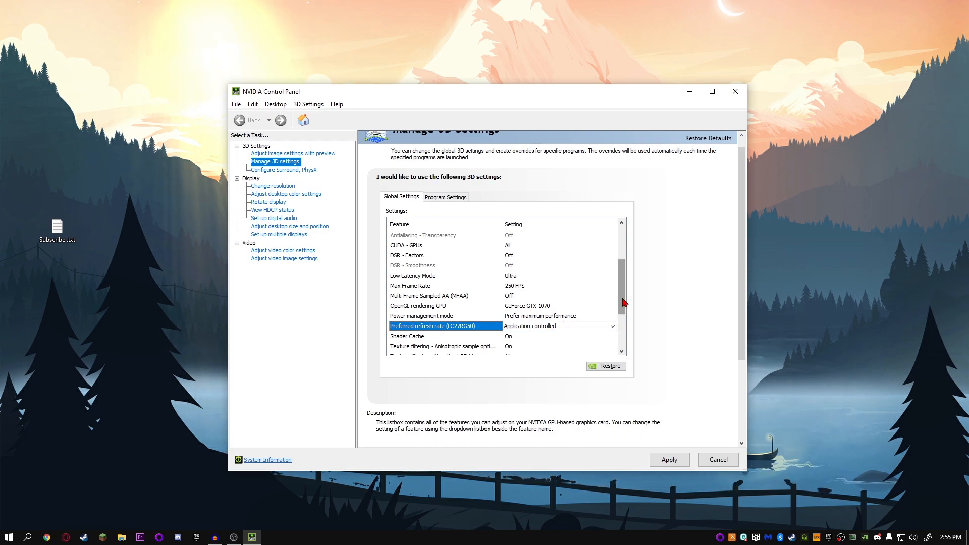
Step: Review the remaining global settings down to Virtual Reality pre-rendered frames
{"action": "scroll", "scroll_direction": "down", "scroll_amount": 3}
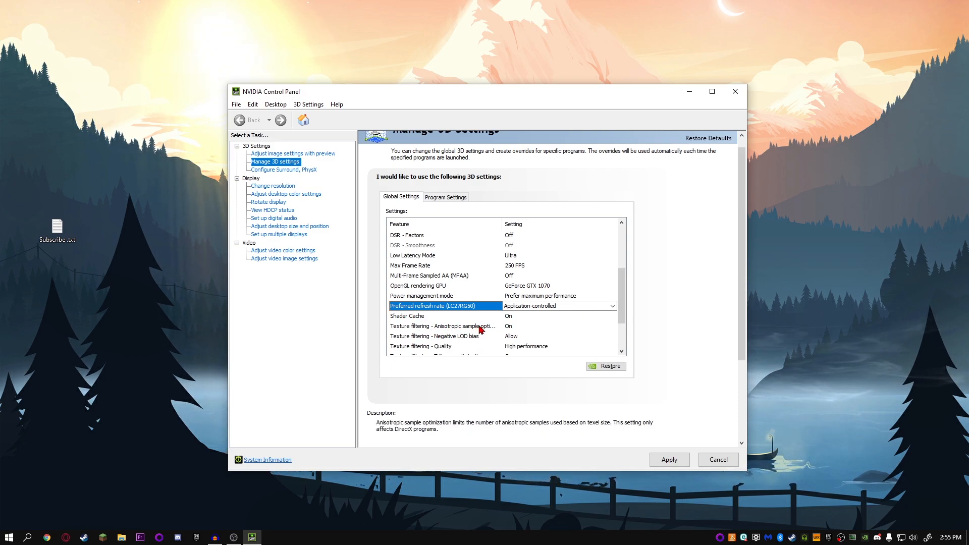
{"action": "left_click", "coordinate": [442, 326]}
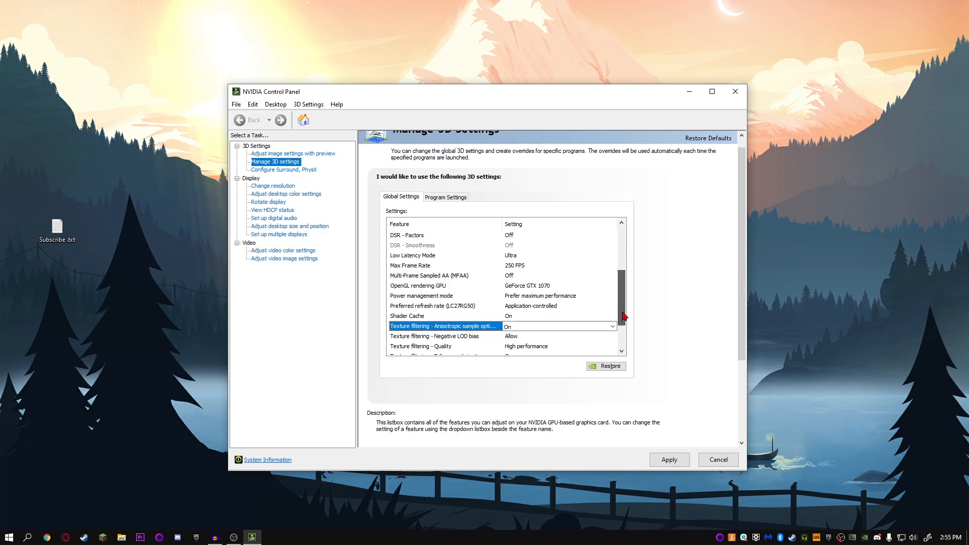
{"action": "scroll", "scroll_direction": "down", "scroll_amount": 3}
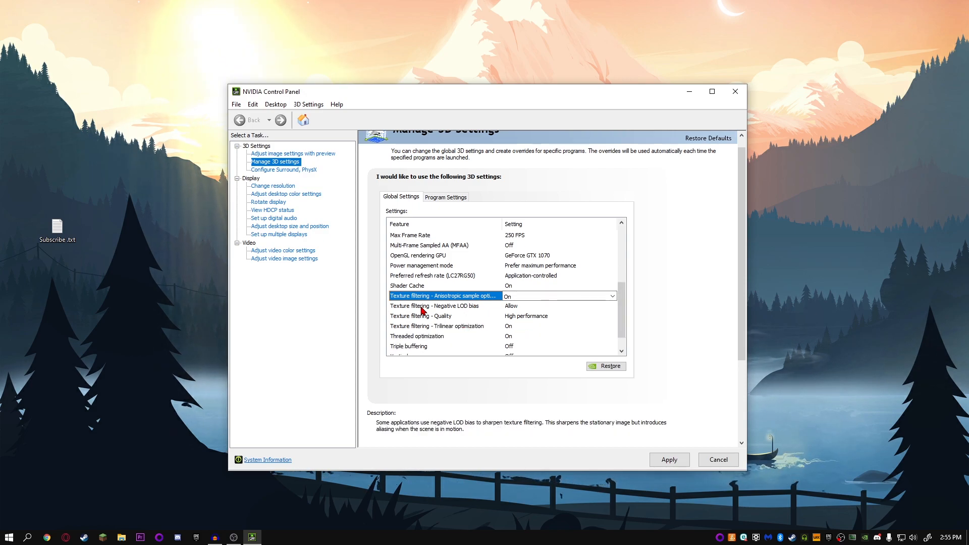
{"action": "mouse_move", "coordinate": [512, 311]}
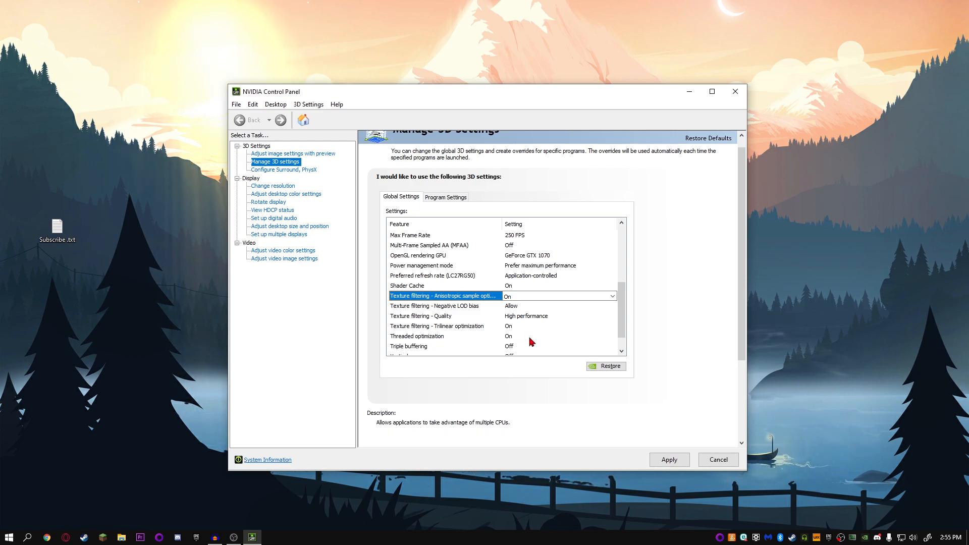
{"action": "scroll", "scroll_direction": "down", "scroll_amount": 3}
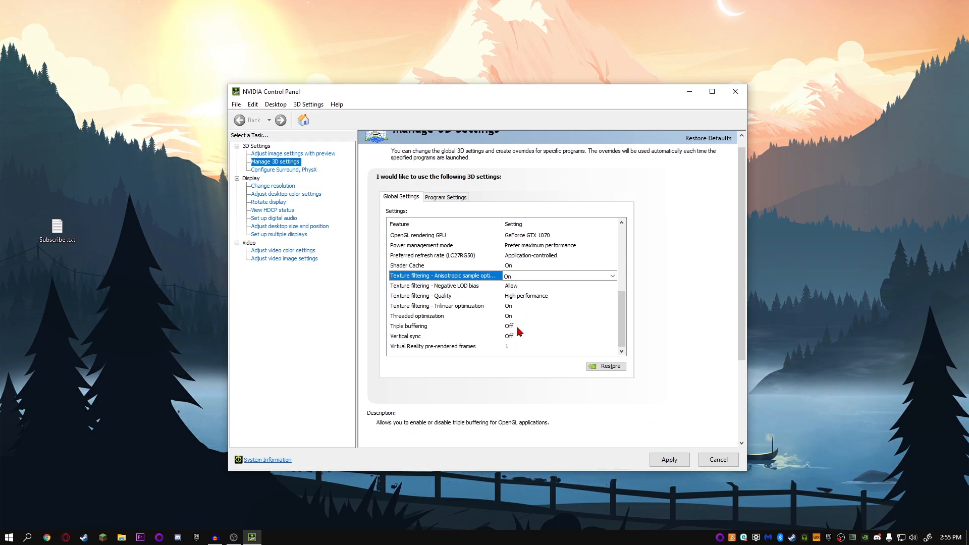
{"action": "mouse_move", "coordinate": [514, 338]}
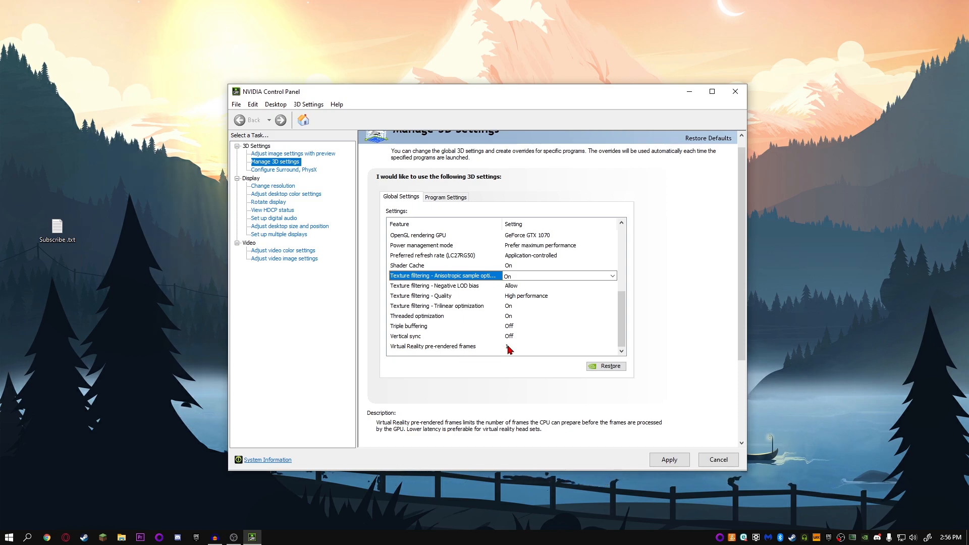
{"action": "left_click", "coordinate": [433, 346]}
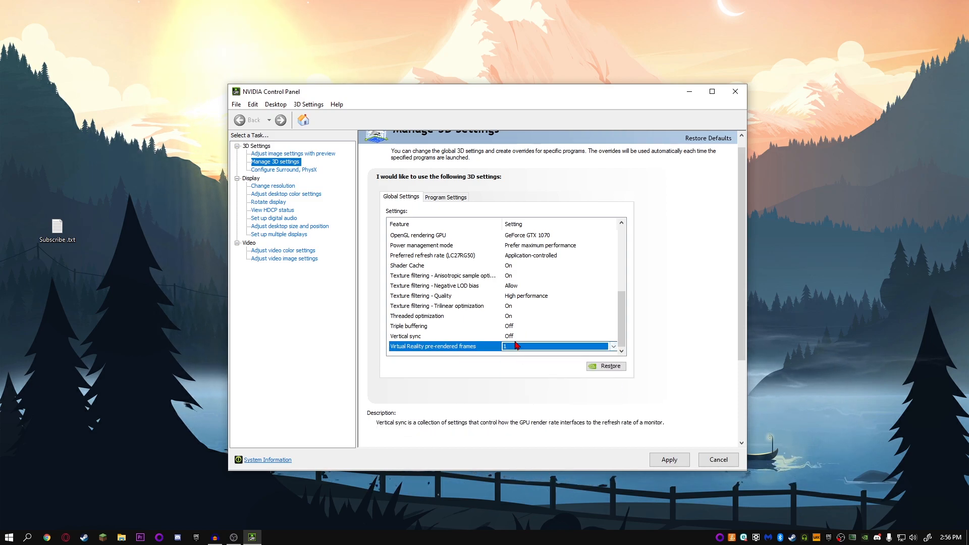
{"action": "mouse_move", "coordinate": [723, 407]}
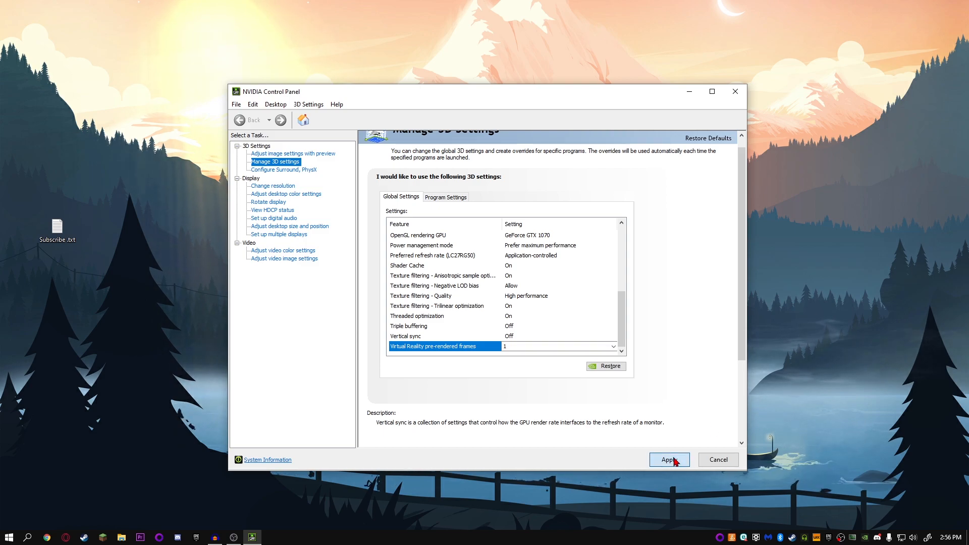
Step: Apply the settings, decline the restore-defaults prompt, and close NVIDIA Control Panel
{"action": "left_click", "coordinate": [668, 459]}
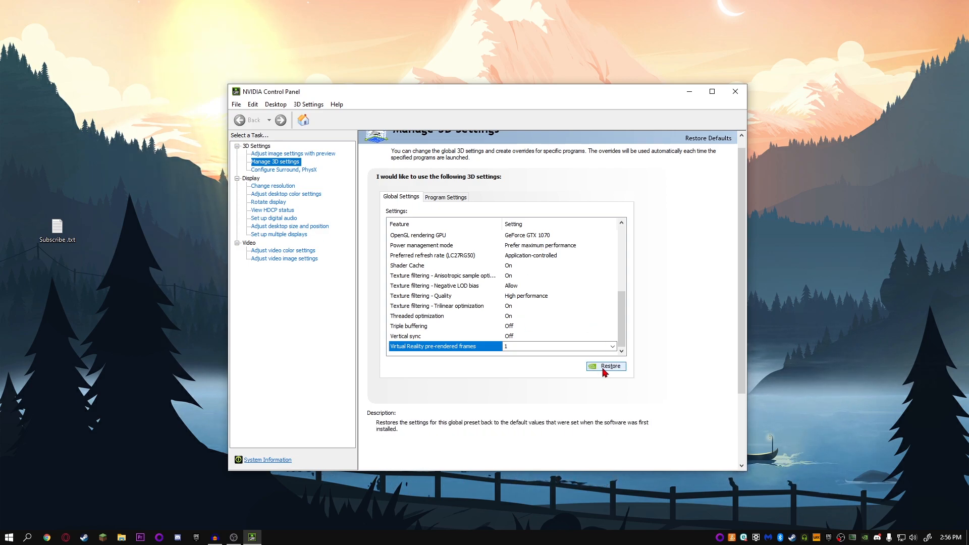
{"action": "left_click", "coordinate": [605, 366]}
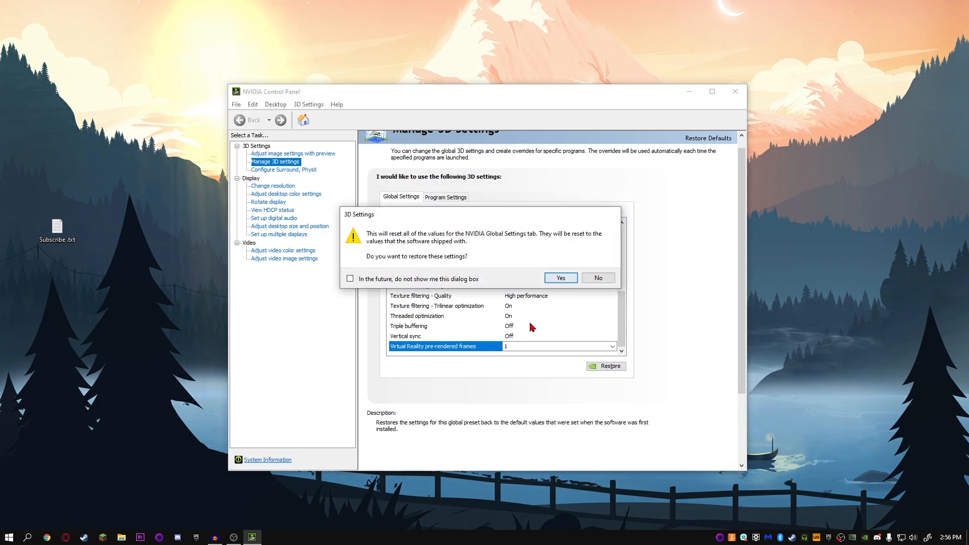
{"action": "left_click", "coordinate": [559, 278]}
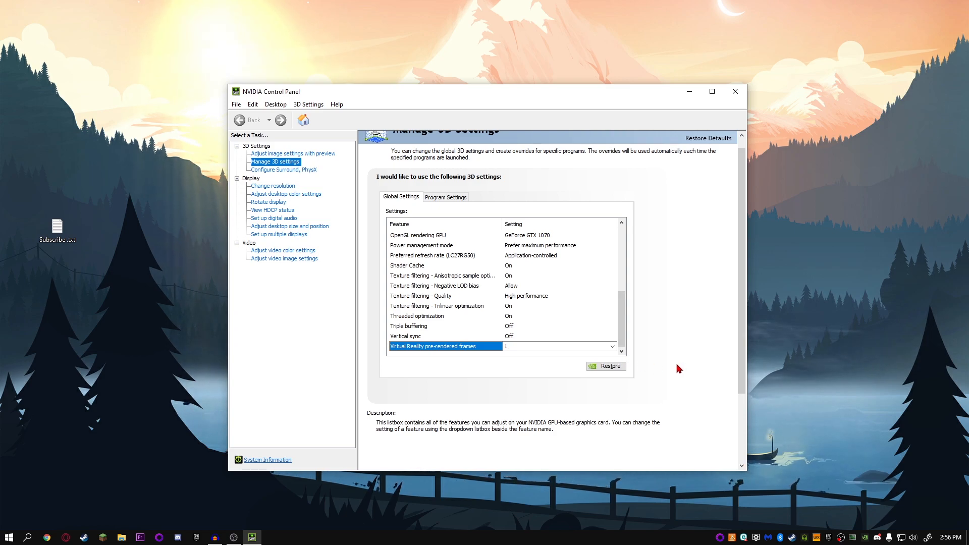
{"action": "mouse_move", "coordinate": [685, 381]}
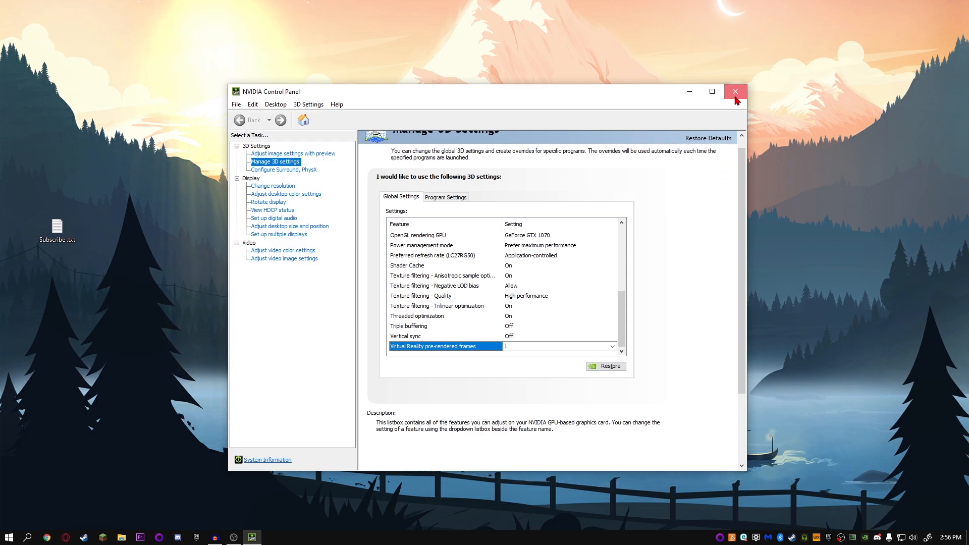
{"action": "left_click", "coordinate": [735, 91]}
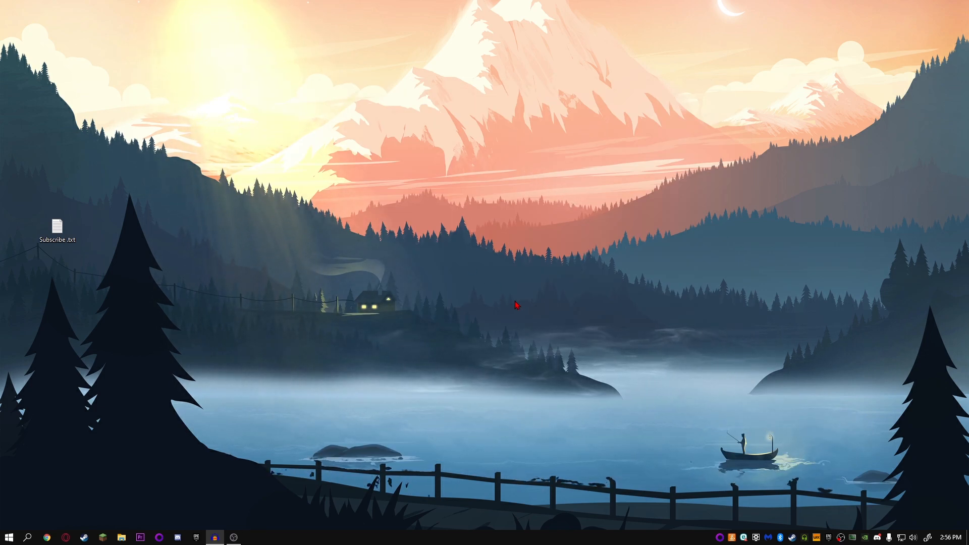